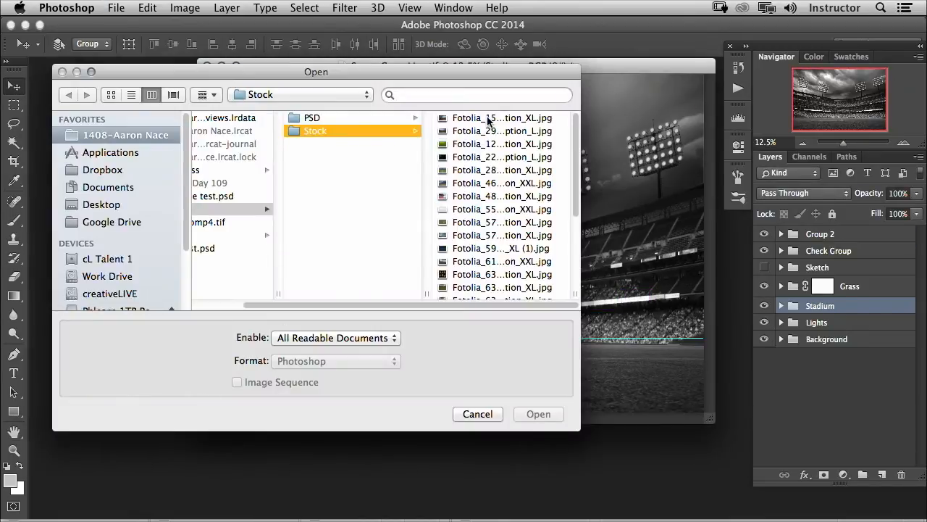
Preview the stock photos one by one — stadium, floodlights, seating, sky and the larger files.
left_click(351, 117)
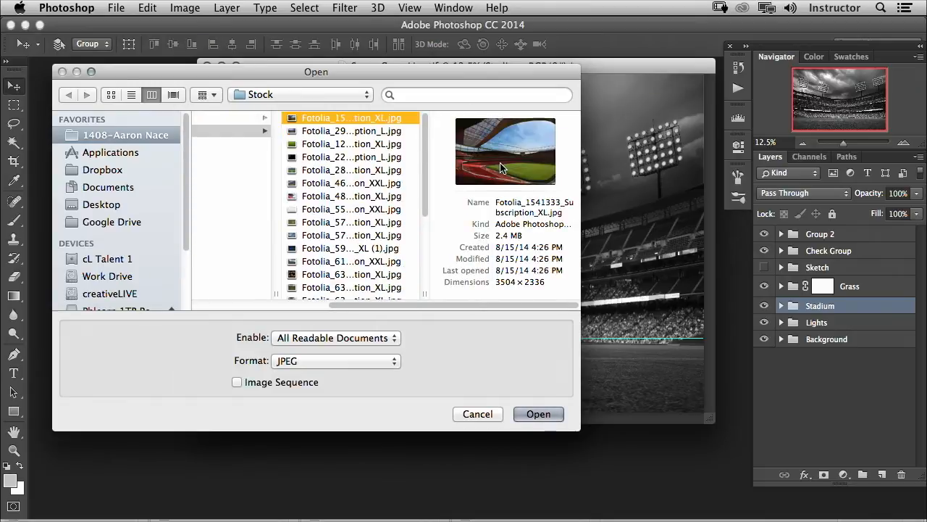
left_click(351, 157)
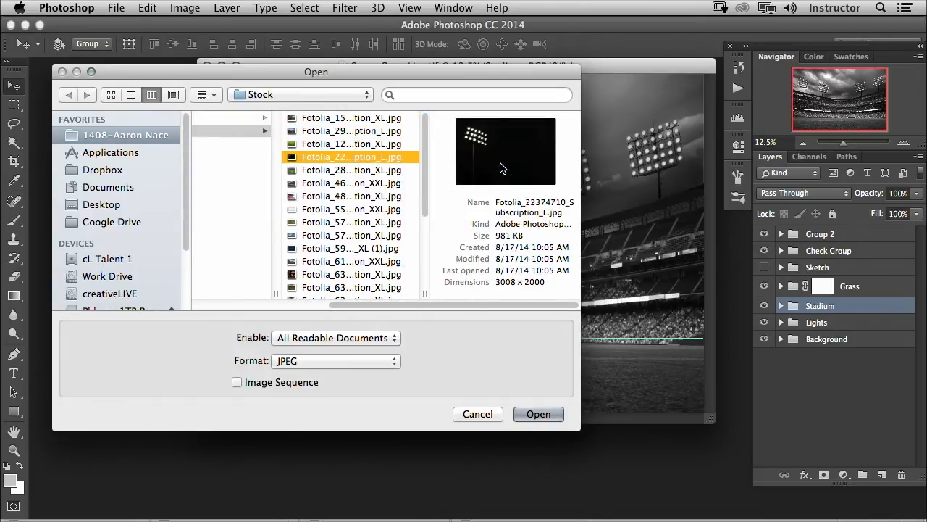
left_click(351, 195)
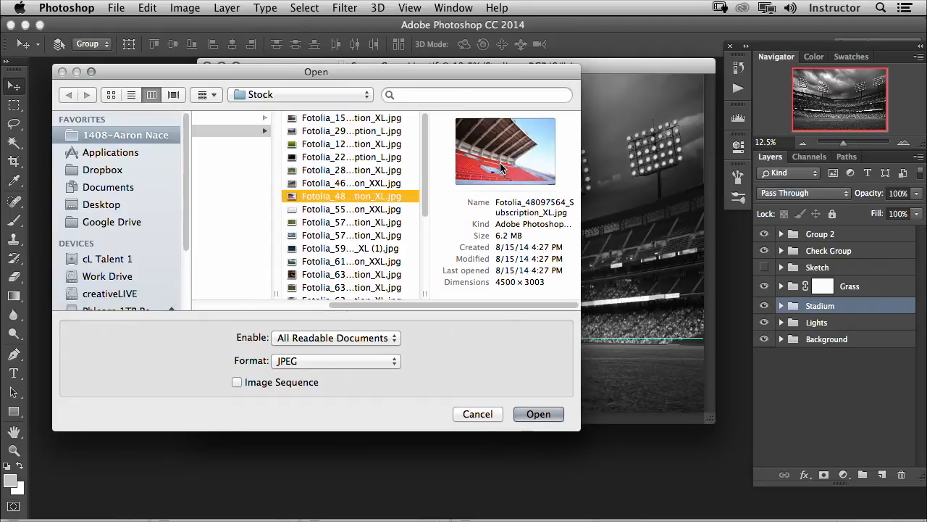
left_click(350, 234)
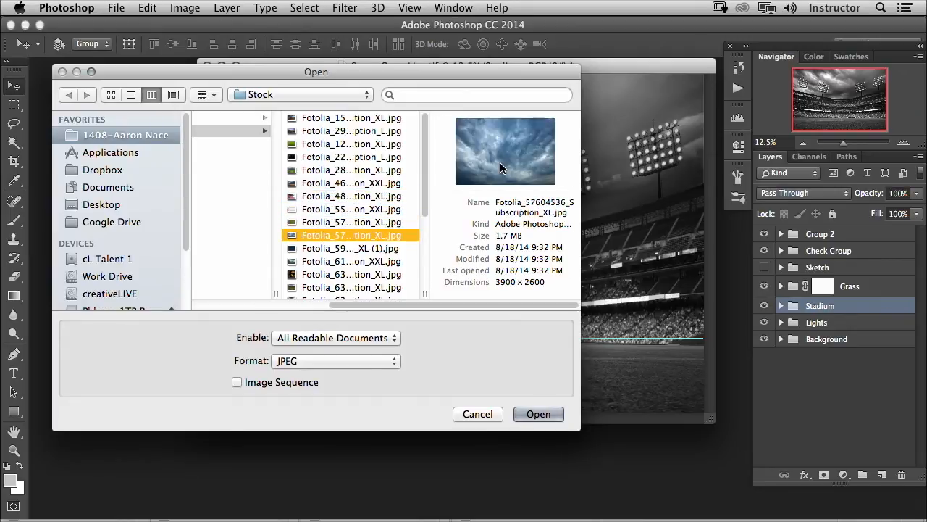
left_click(351, 273)
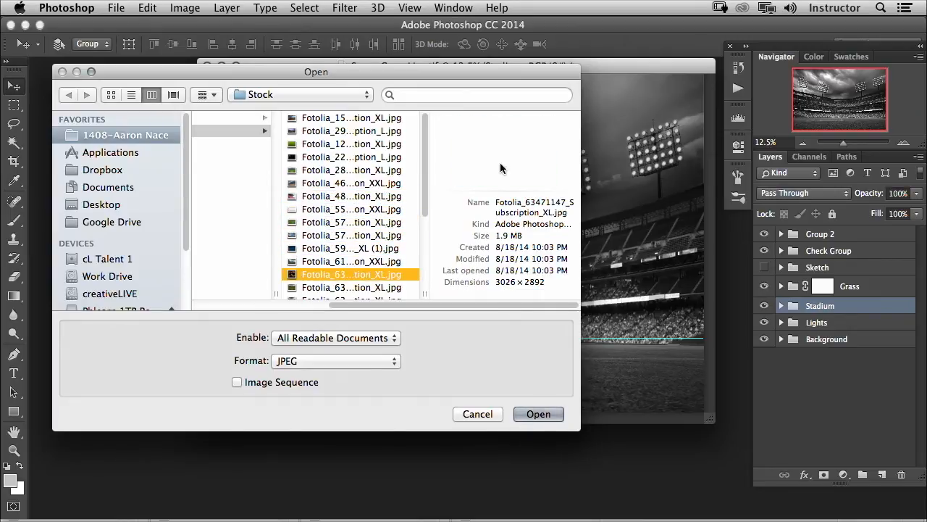
left_click(350, 293)
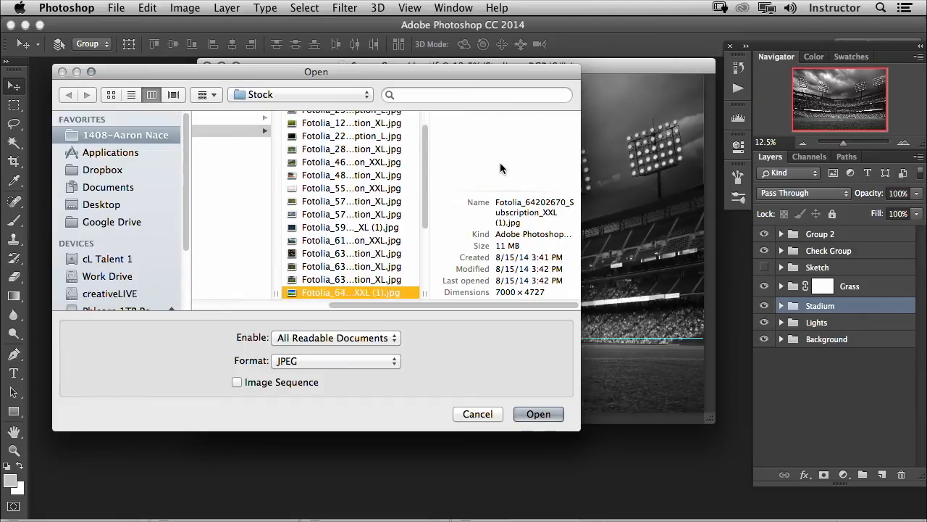
Select the lens-flare JPEG and open it as its own document.
left_click(350, 293)
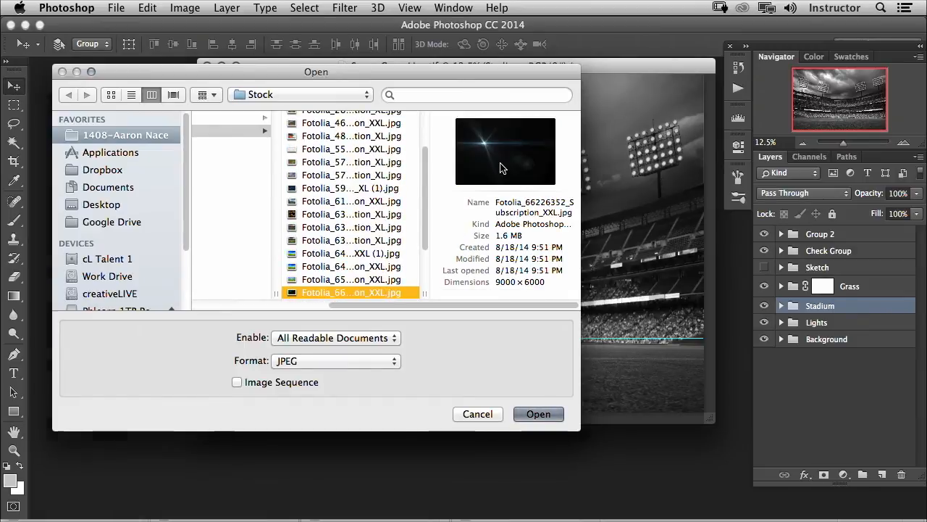
left_click(539, 415)
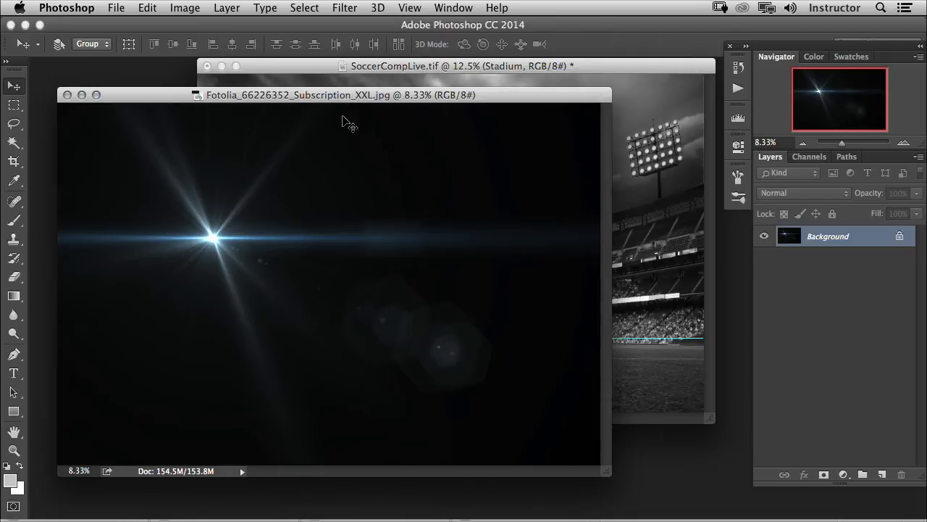
mouse_move(669, 216)
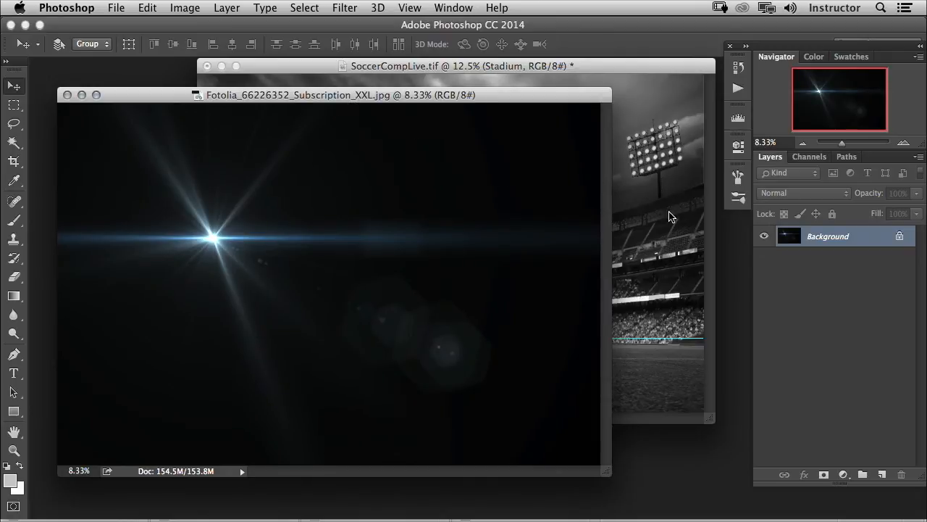
Zoom out on the lens-flare photo so it sits beside SoccerCompLive.tif.
left_click(409, 9)
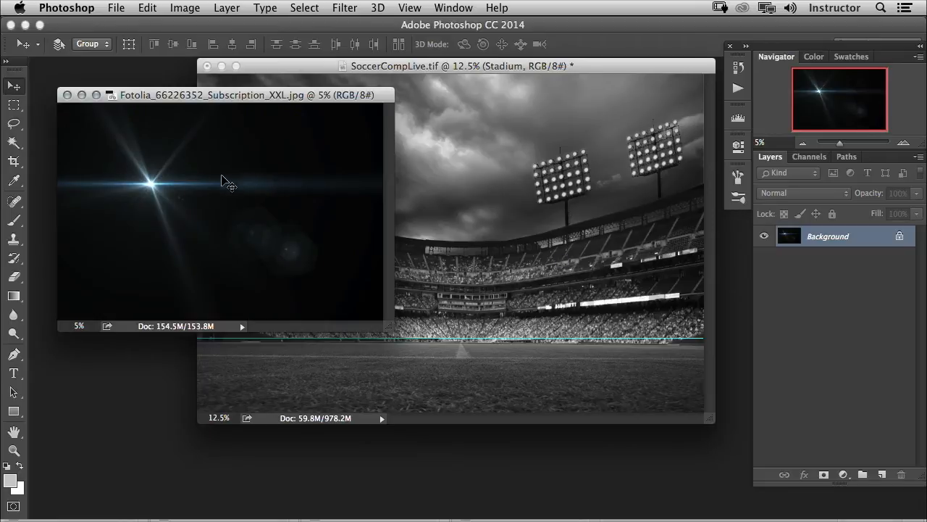
mouse_move(331, 214)
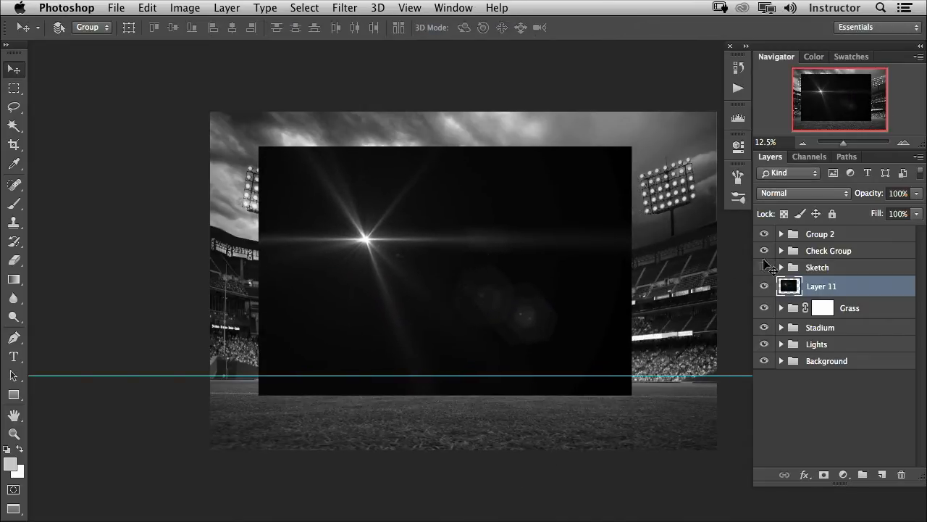
Set Layer 11 to Screen blending and apply Levels with black input 31.
left_click(803, 193)
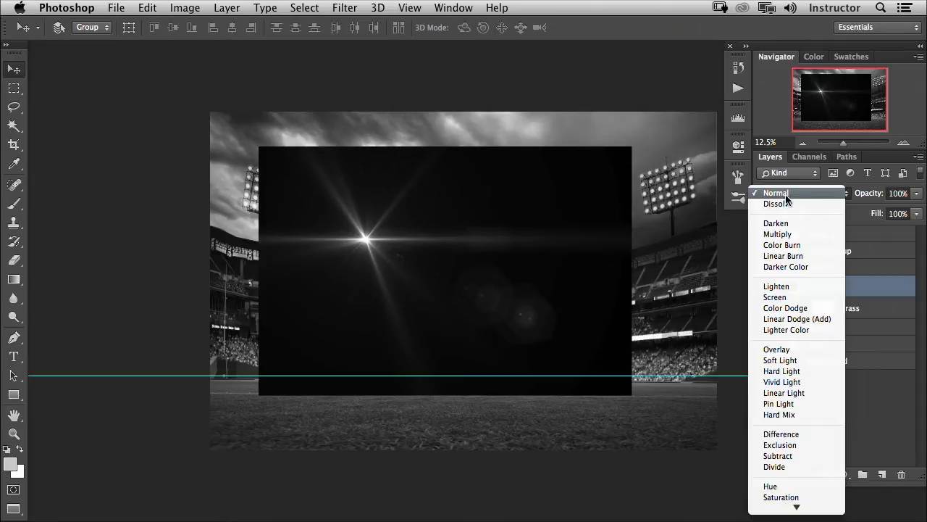
left_click(774, 297)
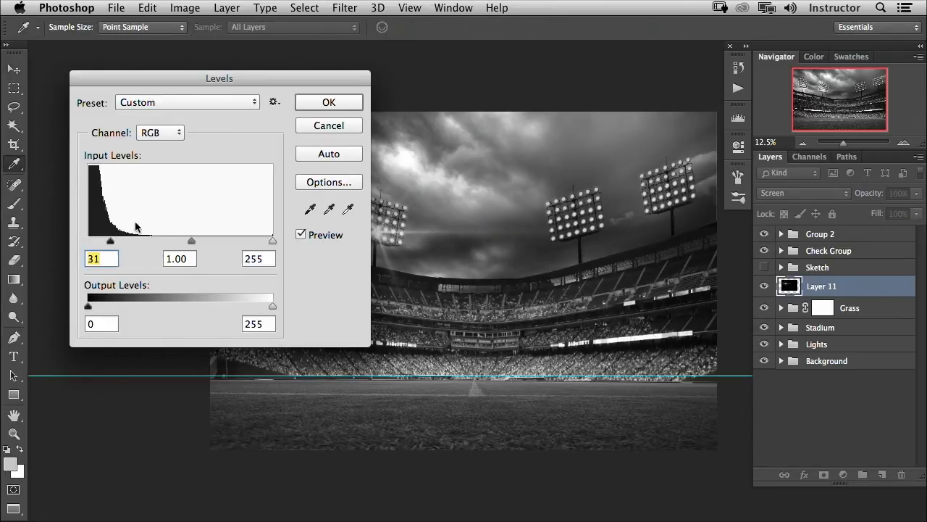
left_click(327, 102)
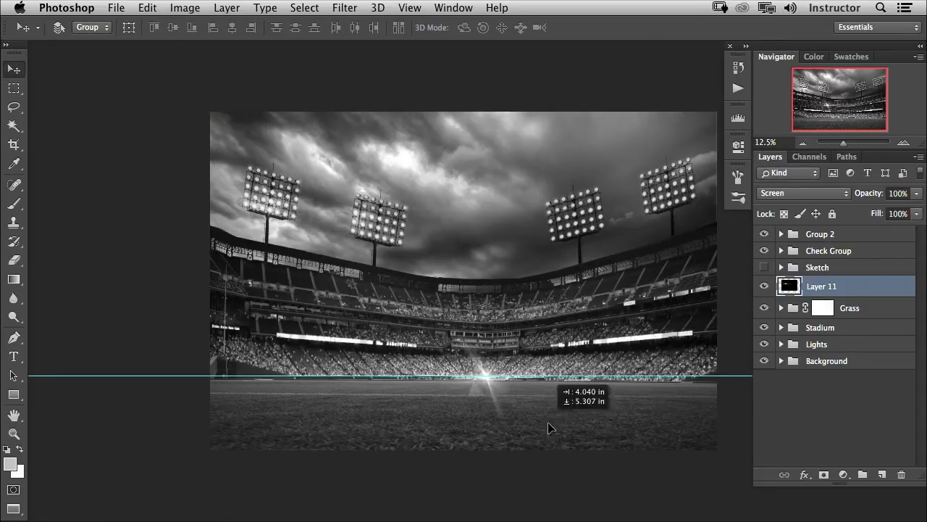
Drag the flare from the field up onto the second floodlight from the right.
left_click_drag(547, 428, 539, 374)
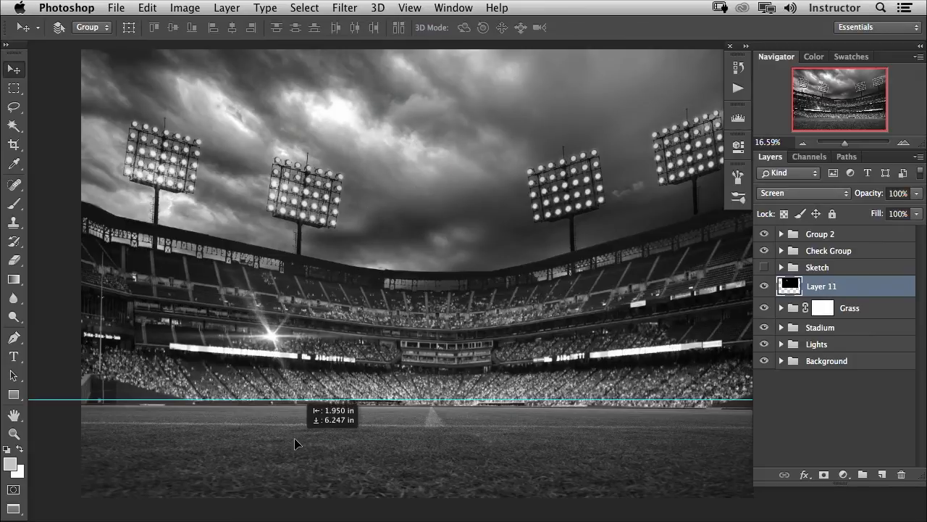
left_click_drag(295, 444, 377, 359)
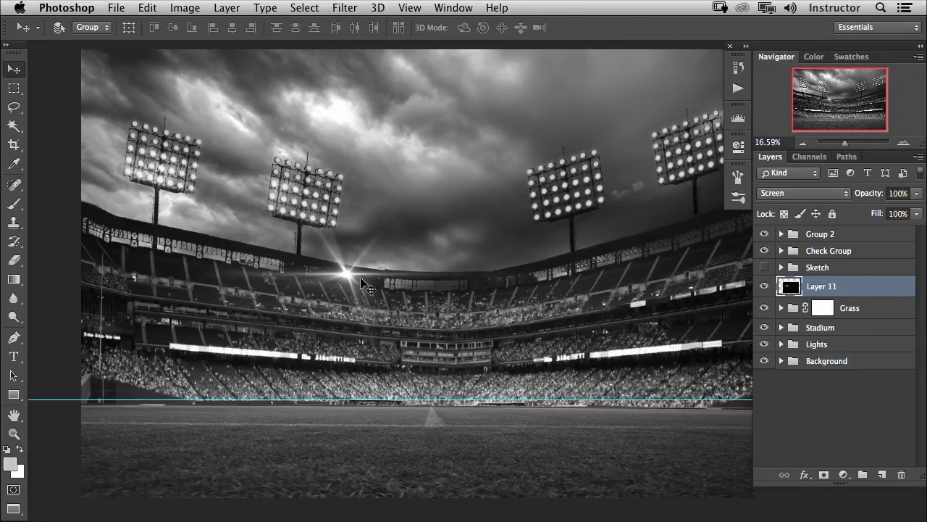
mouse_move(394, 334)
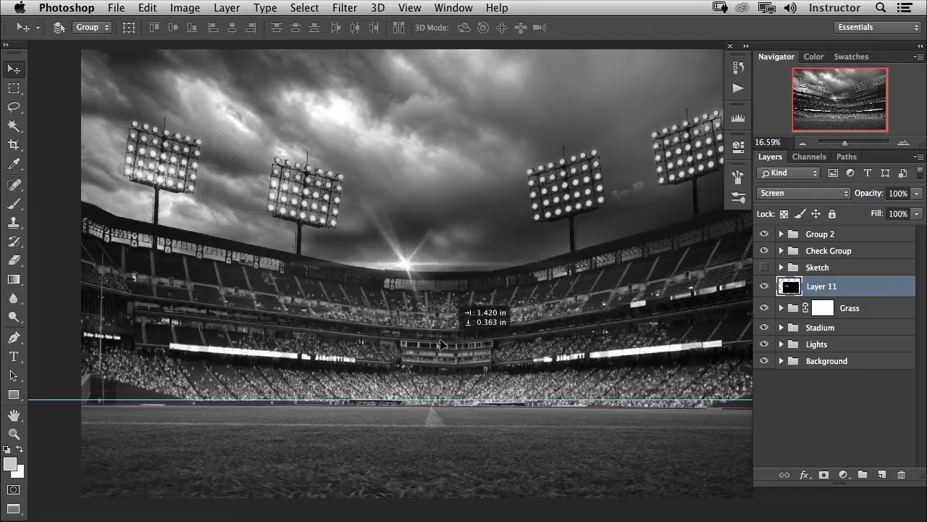
left_click_drag(442, 345, 615, 281)
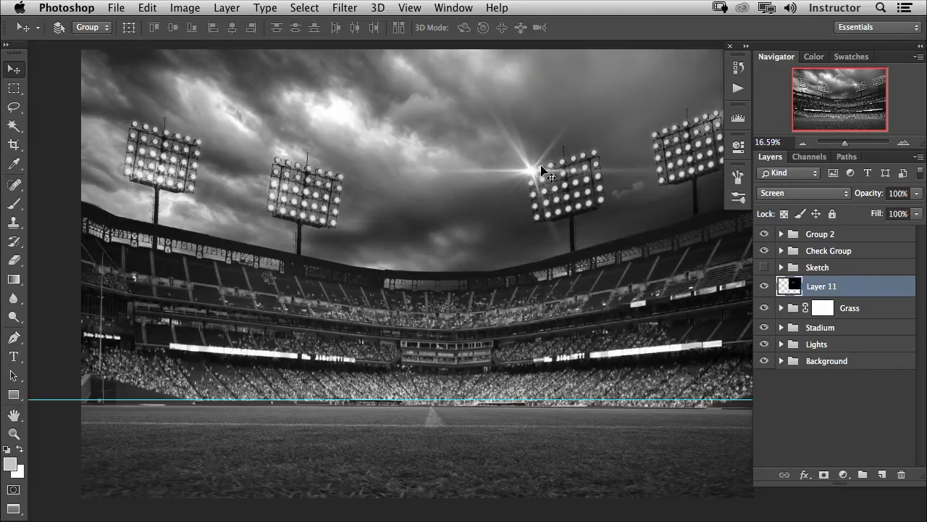
mouse_move(253, 212)
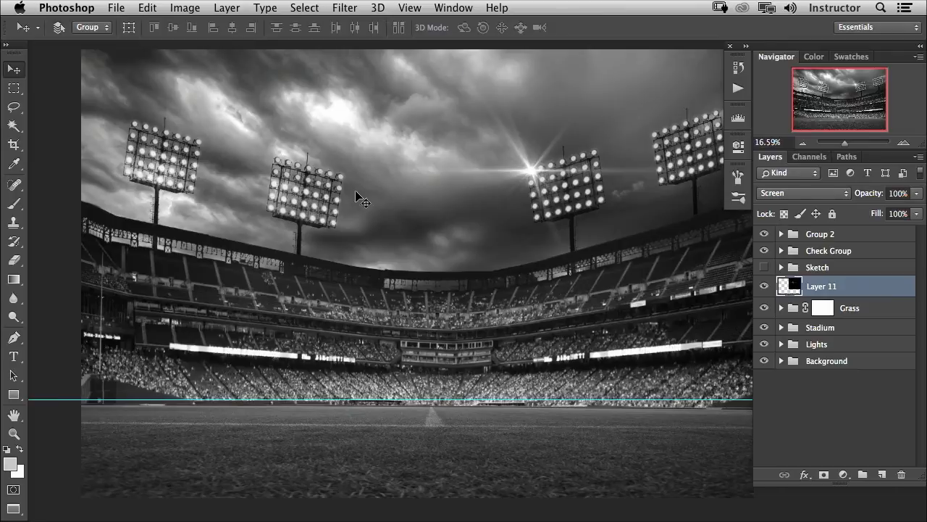
mouse_move(533, 195)
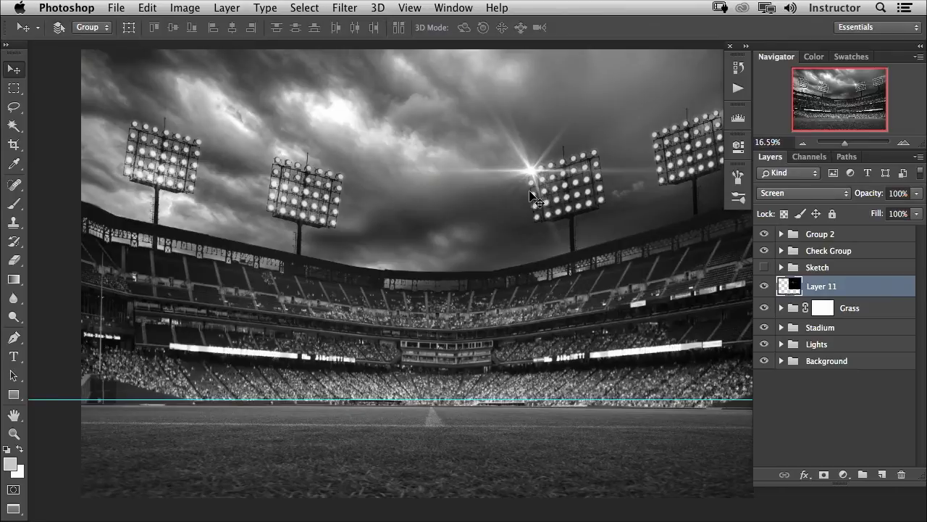
mouse_move(591, 181)
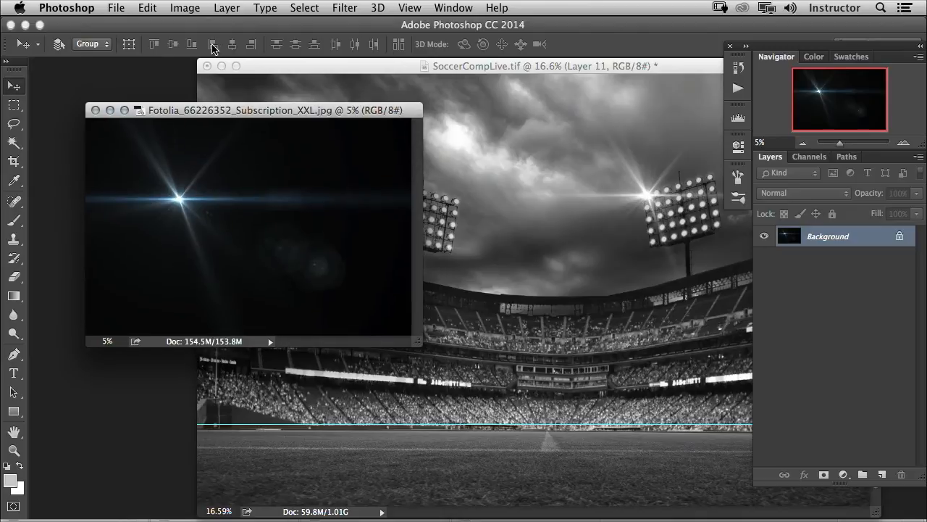
Resize the flare document to 600 × 400 pixels via Image Size.
left_click(185, 8)
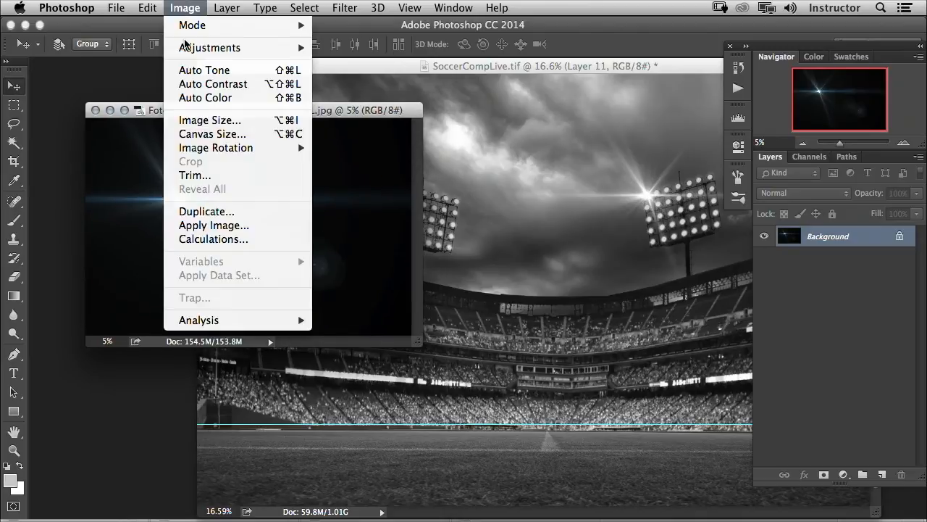
left_click(208, 120)
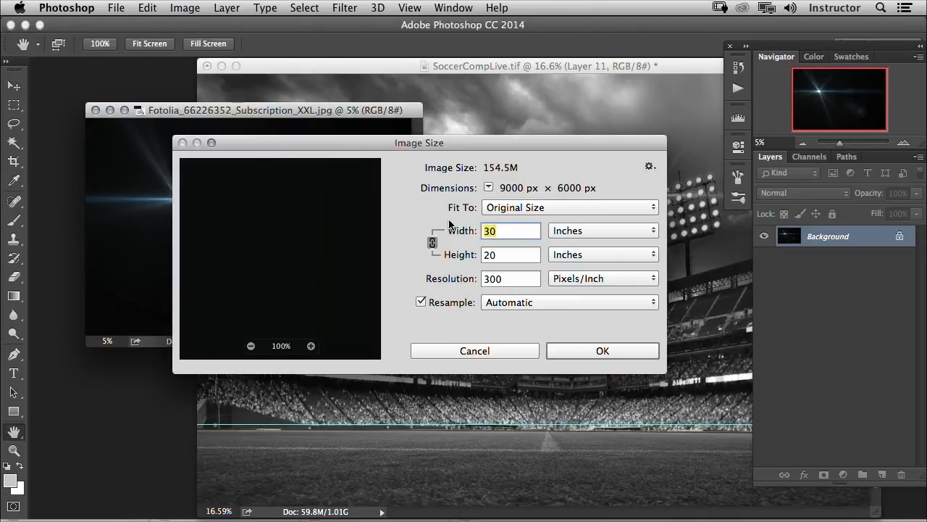
left_click(603, 230)
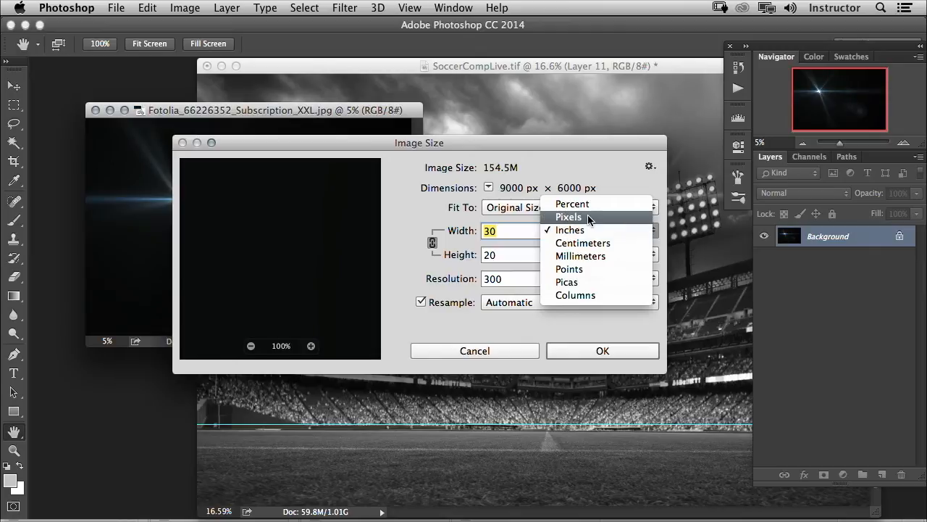
left_click(568, 218)
type("600")
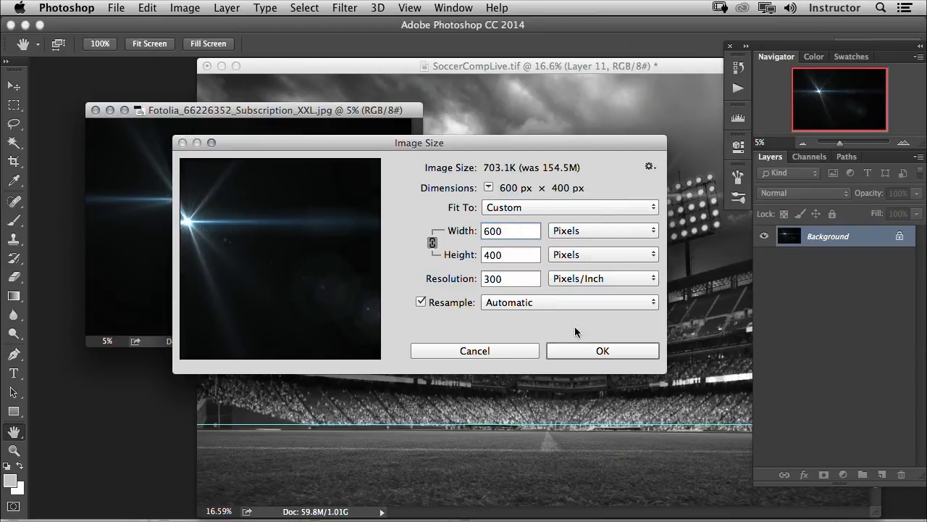
left_click(603, 351)
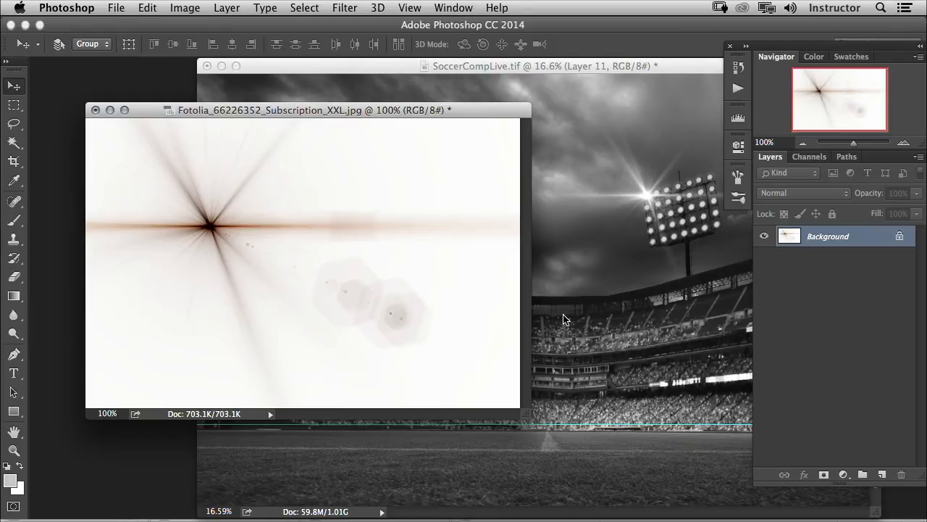
mouse_move(527, 419)
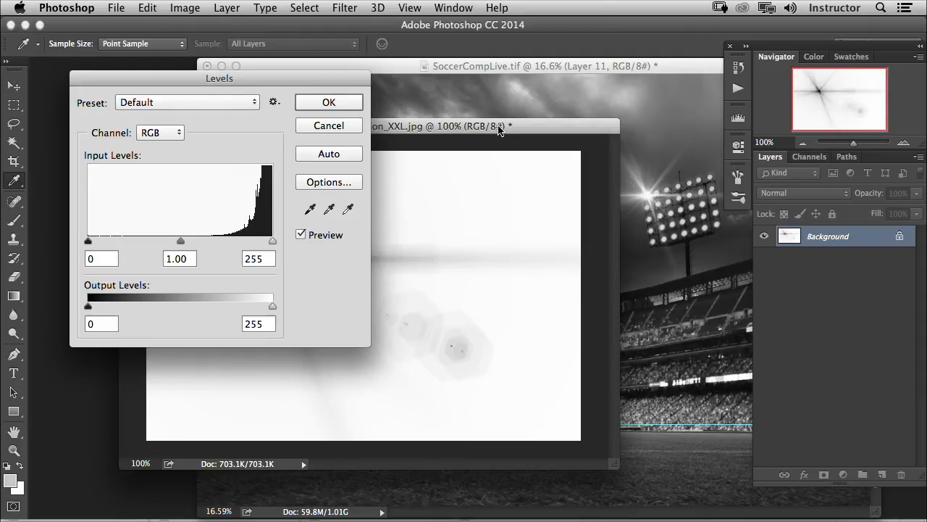
Drag the Levels white input to about 227 so the background goes pure white, and apply.
left_click_drag(272, 240, 269, 241)
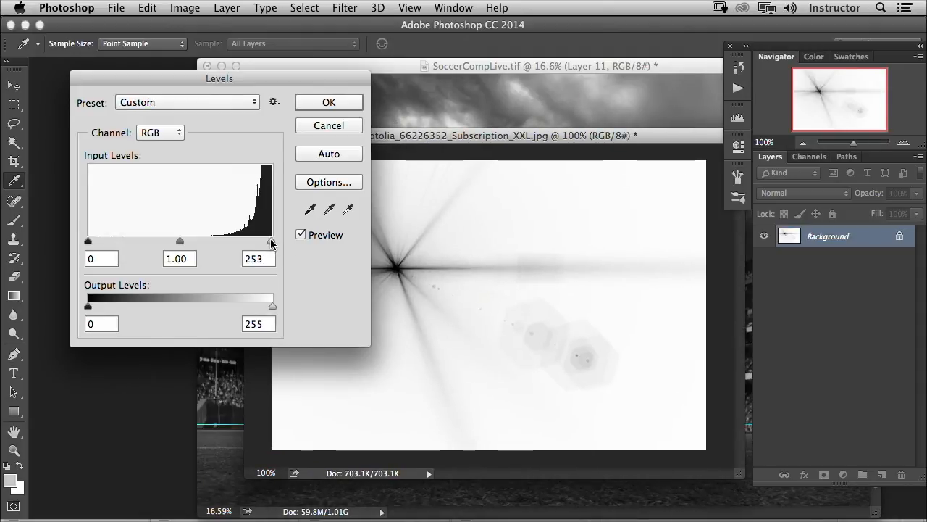
left_click_drag(270, 241, 252, 240)
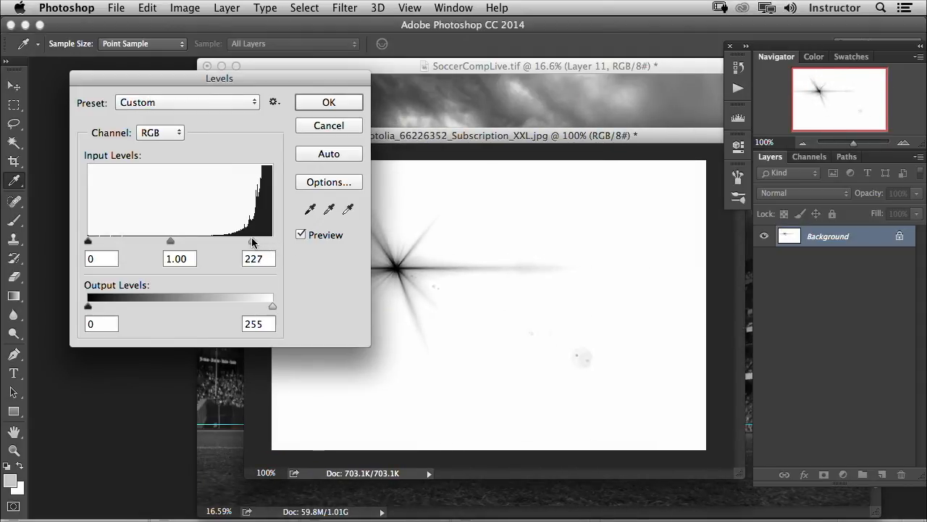
left_click(327, 101)
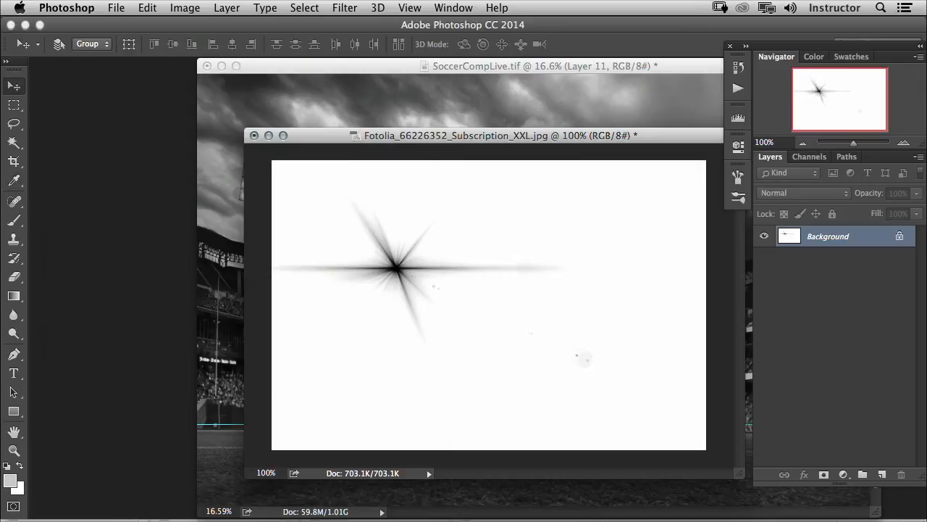
left_click_drag(499, 136, 349, 110)
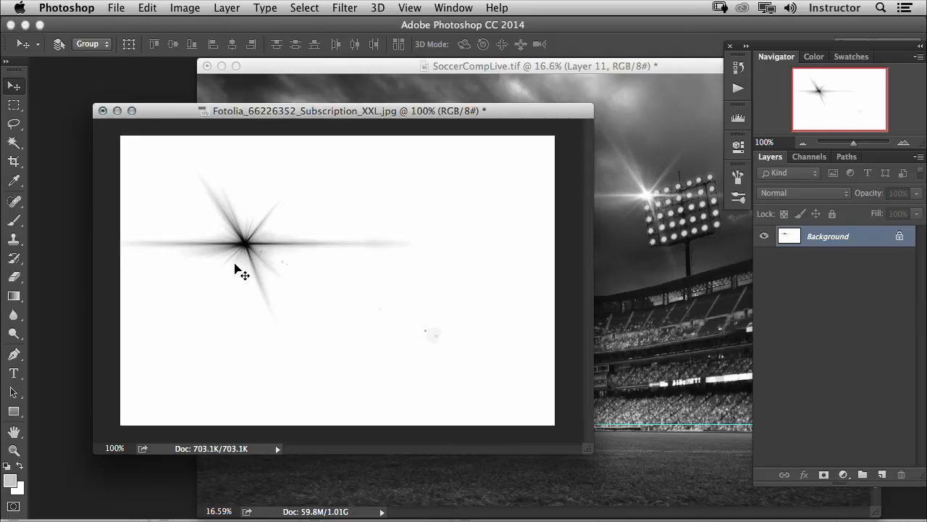
mouse_move(252, 243)
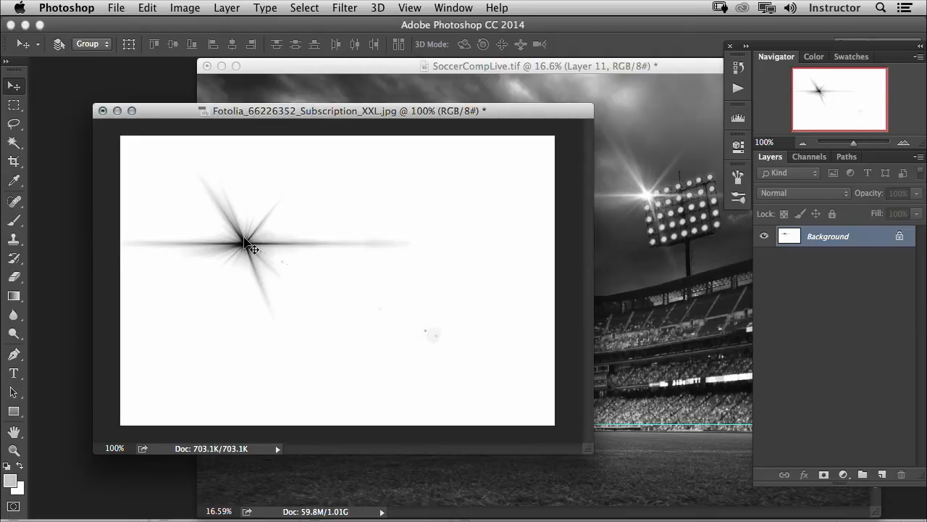
mouse_move(477, 217)
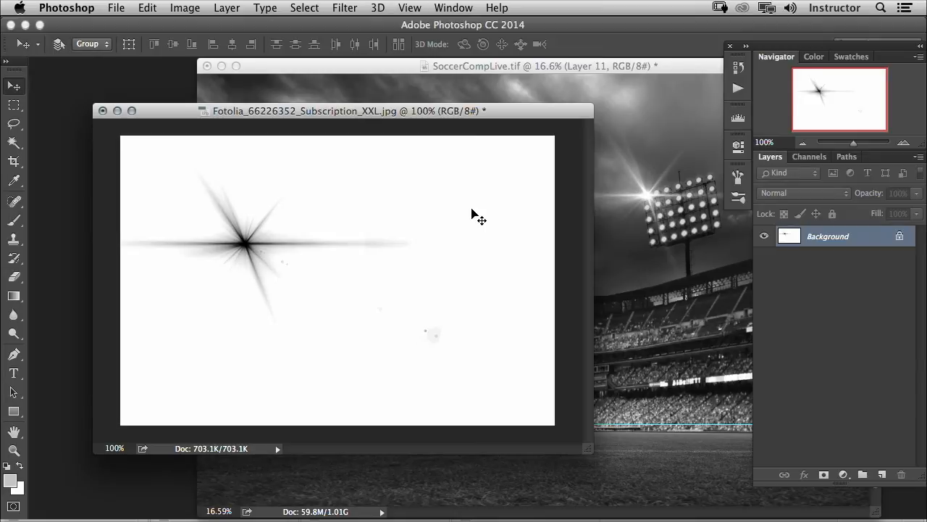
left_click(147, 9)
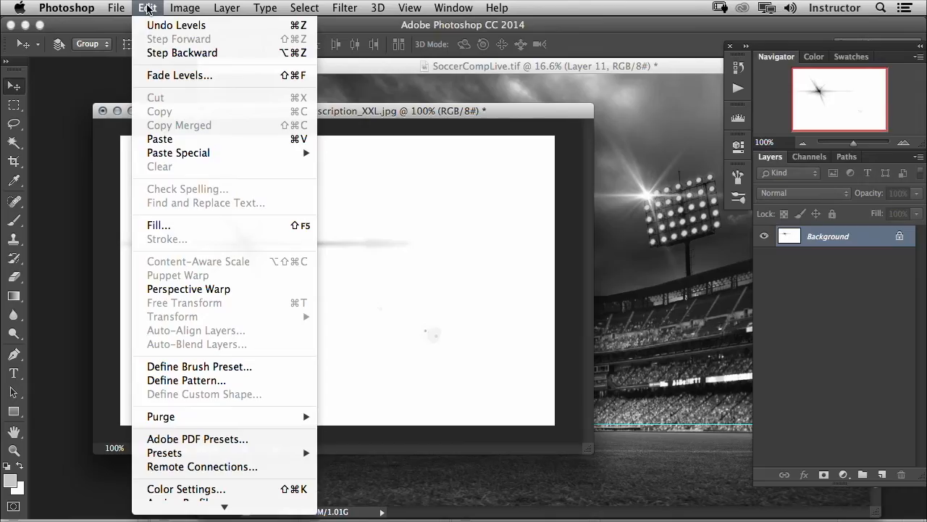
mouse_move(200, 365)
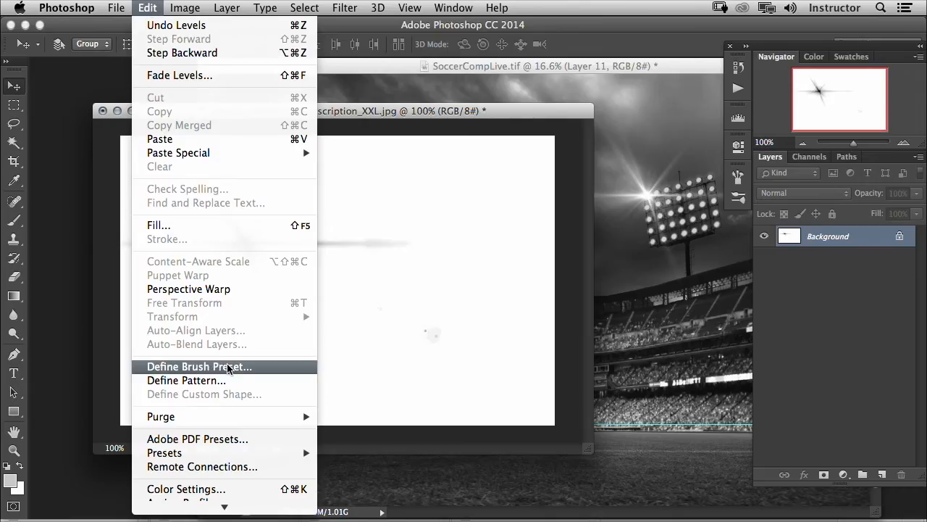
Define the dark star burst as a new brush preset named Flare.
left_click(197, 365)
type("F")
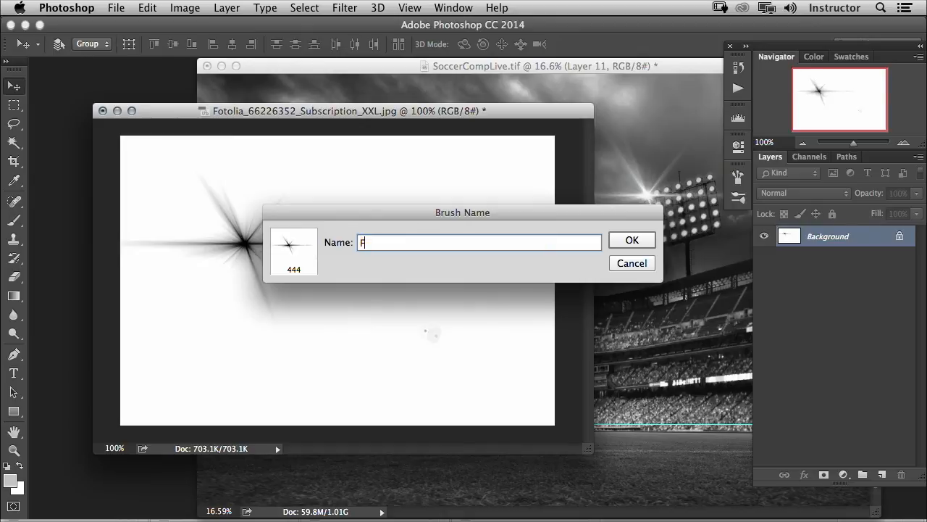
left_click(632, 240)
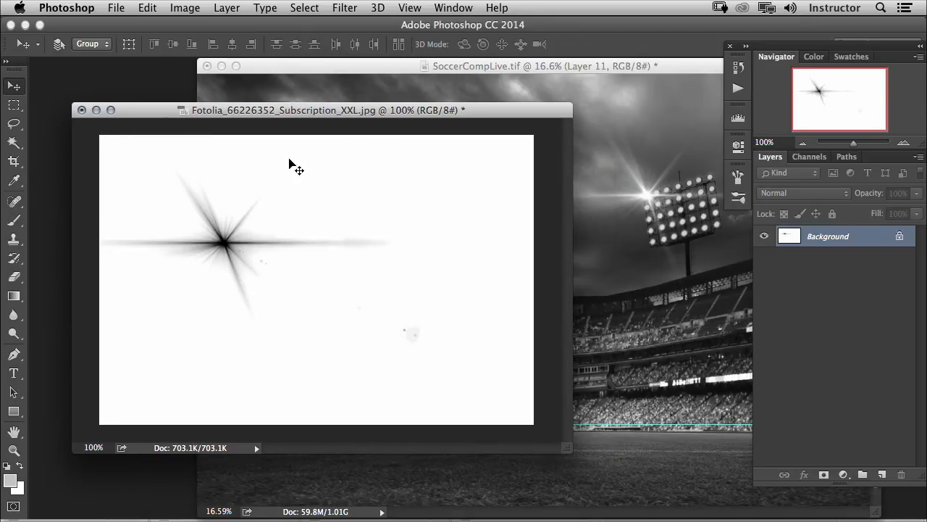
mouse_move(366, 68)
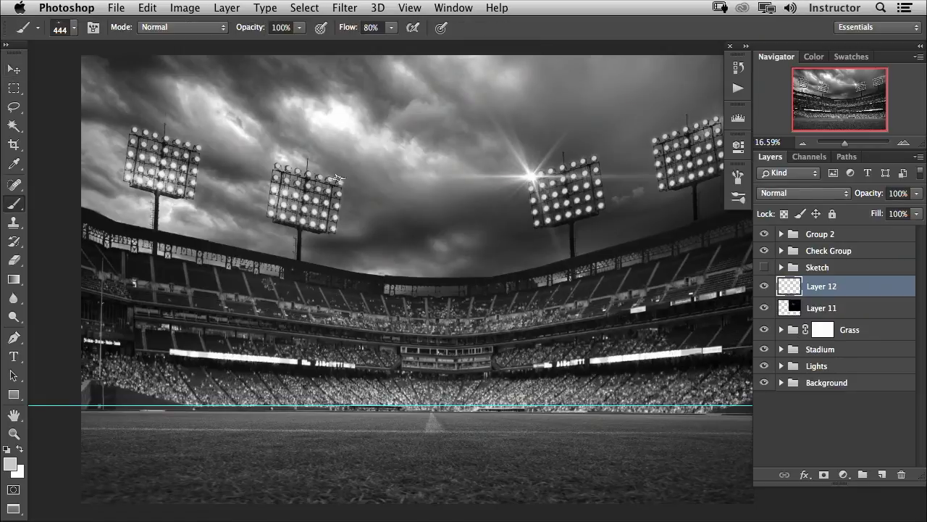
mouse_move(239, 119)
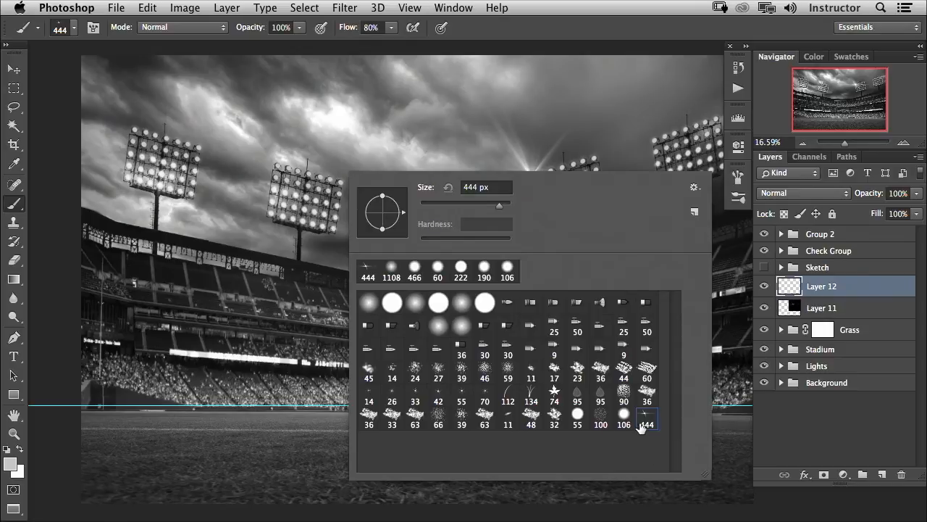
mouse_move(645, 423)
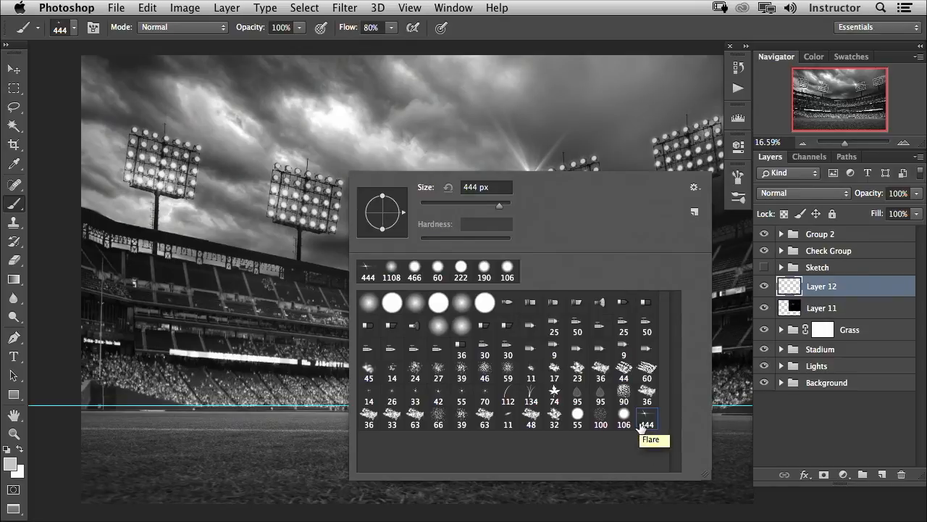
mouse_move(646, 417)
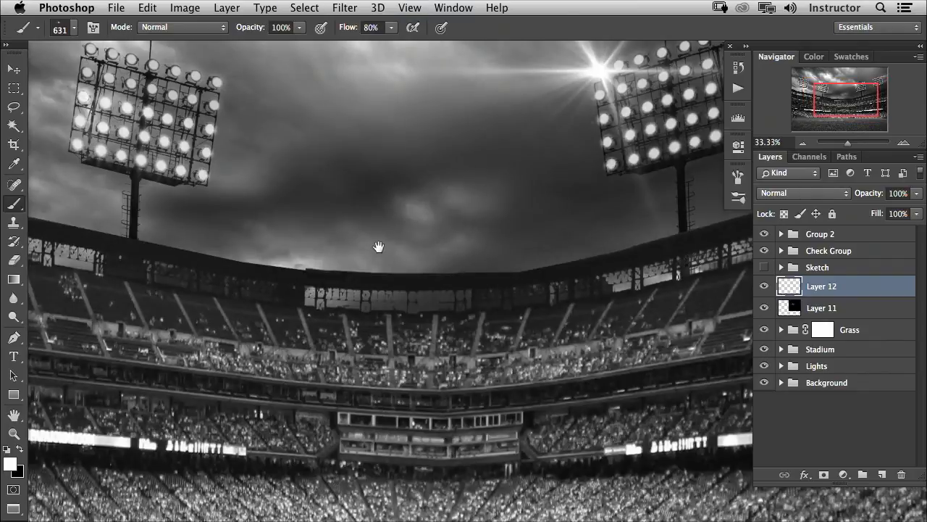
Paint a few star flares into the sky between the floodlight towers with the Flare brush.
left_click_drag(378, 247, 591, 246)
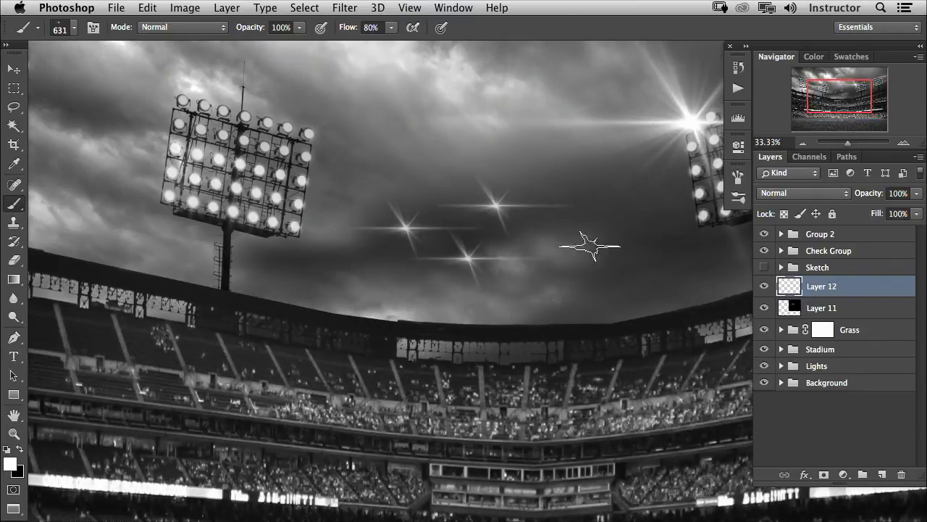
mouse_move(739, 180)
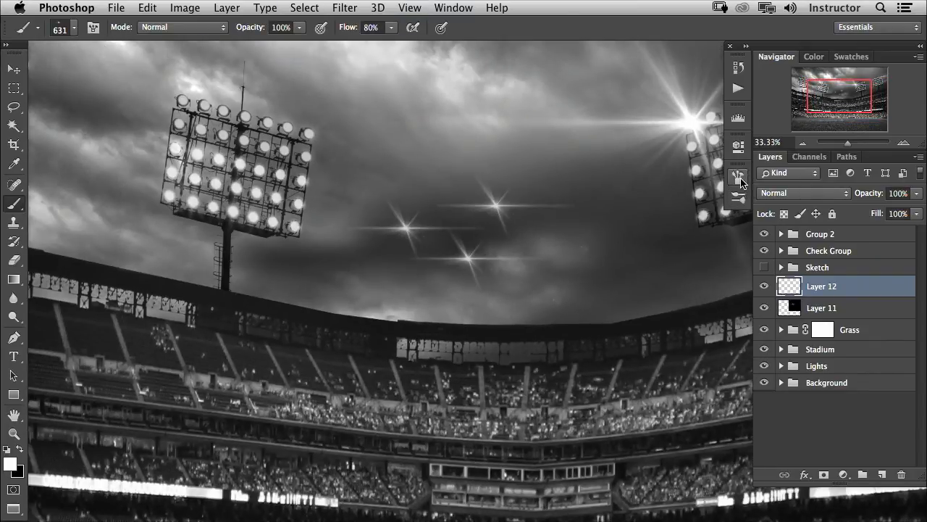
left_click(739, 176)
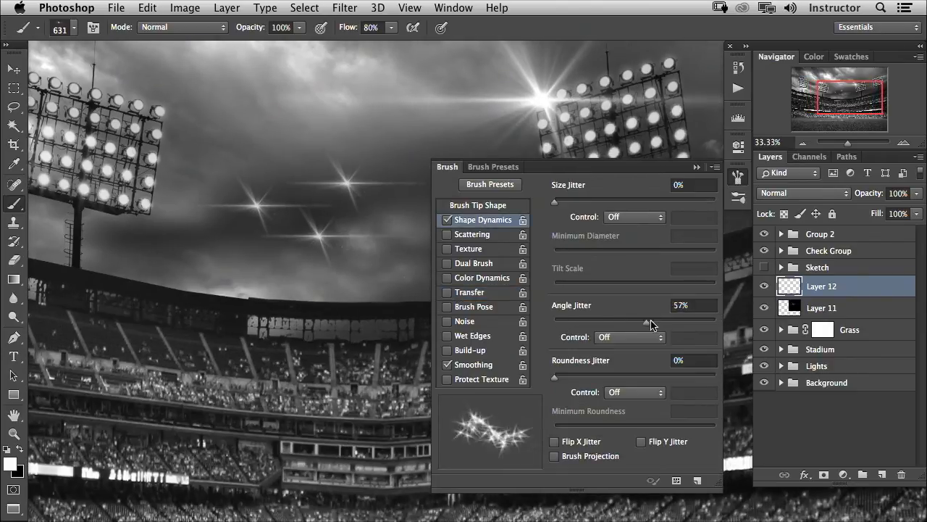
Set Angle Jitter to 84% and stamp a couple of rotated flares over the floodlights.
left_click_drag(646, 321, 689, 321)
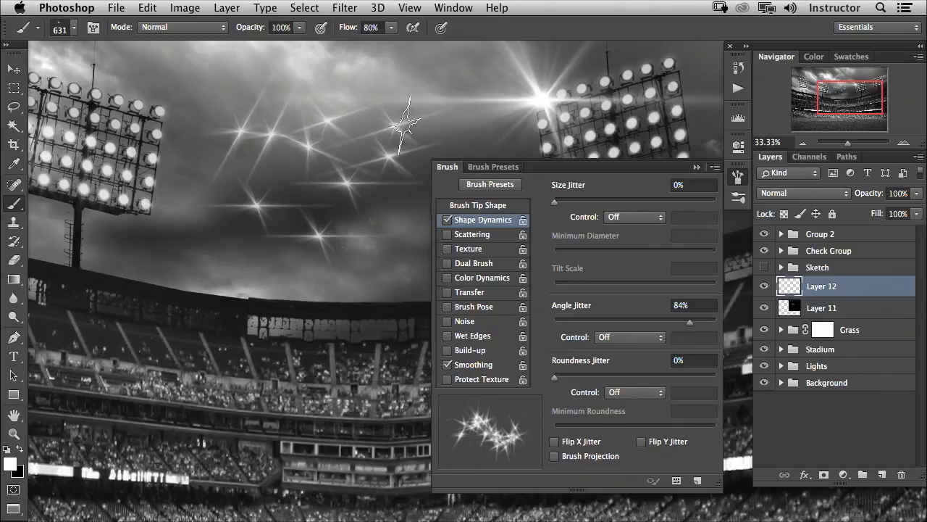
left_click(496, 109)
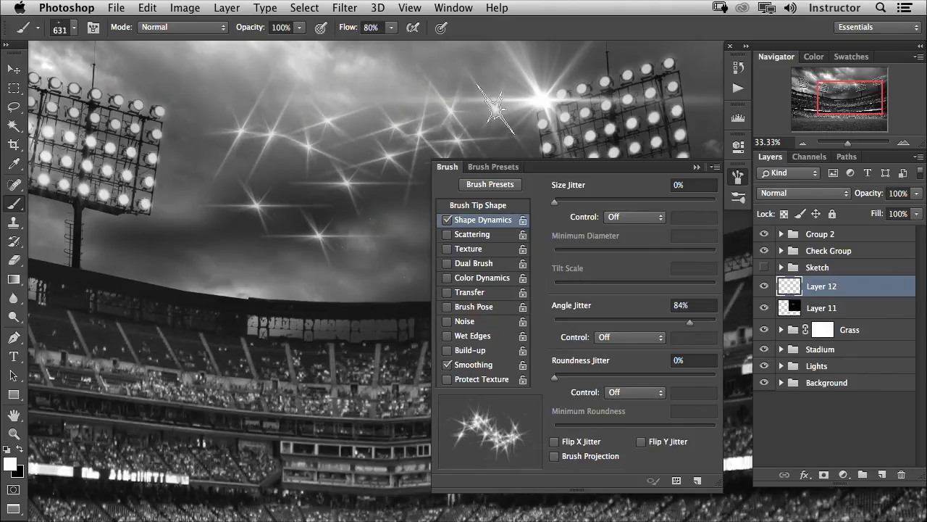
left_click(330, 181)
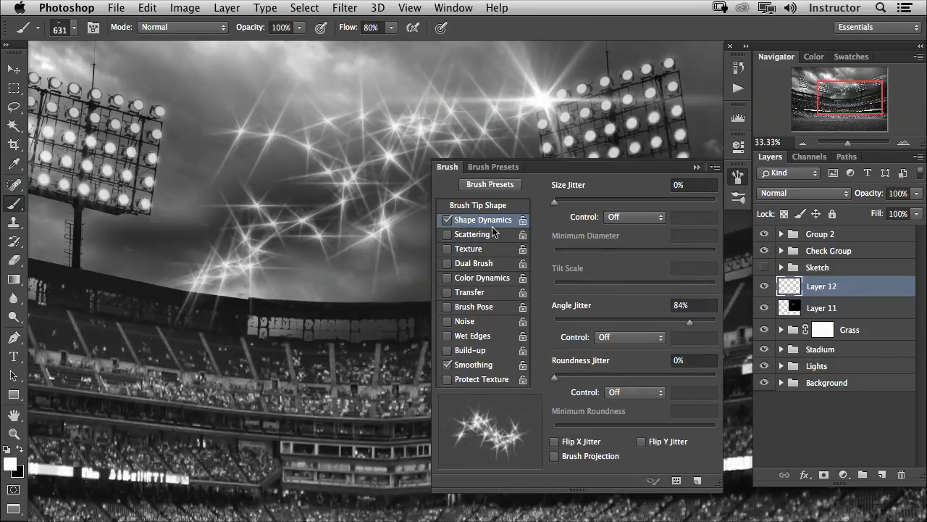
Add 75% Size Jitter with Scattering, spray varied flares across the sky, and reselect the Flare brush.
left_click_drag(555, 199, 690, 200)
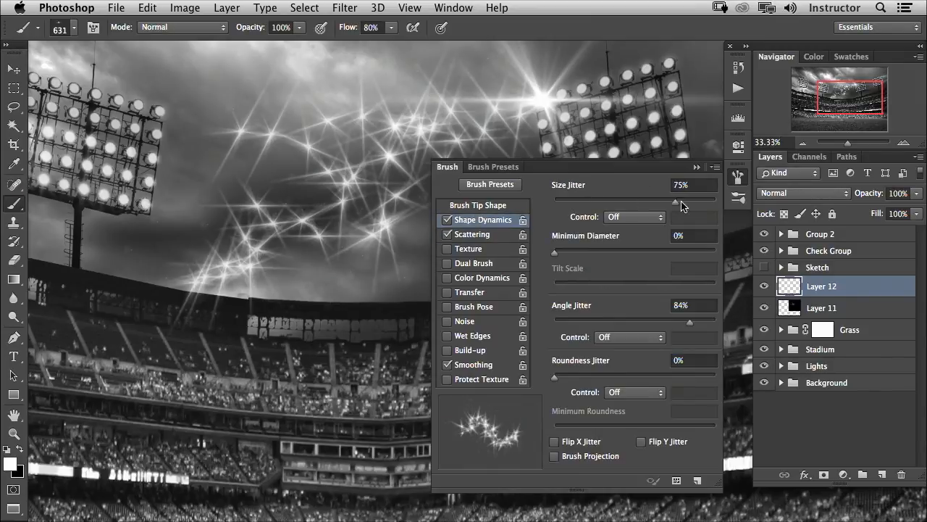
left_click_drag(678, 200, 713, 200)
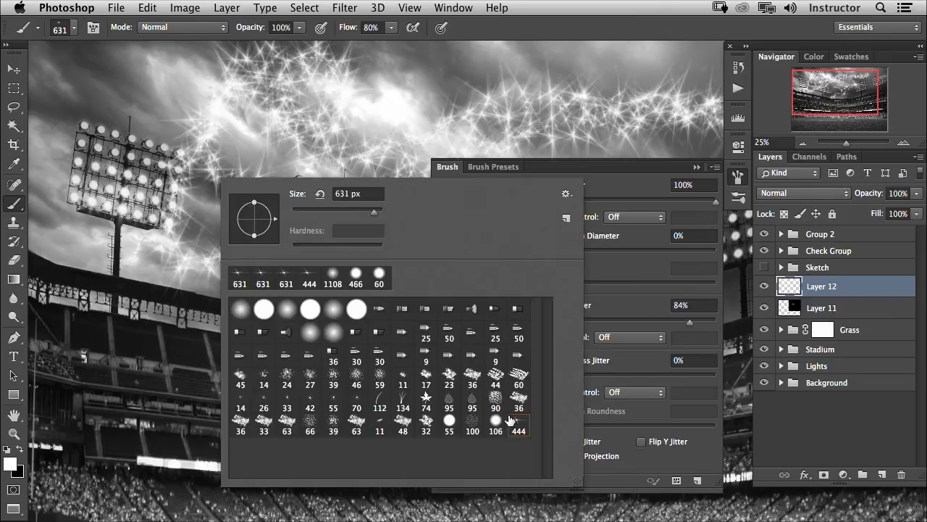
left_click(519, 420)
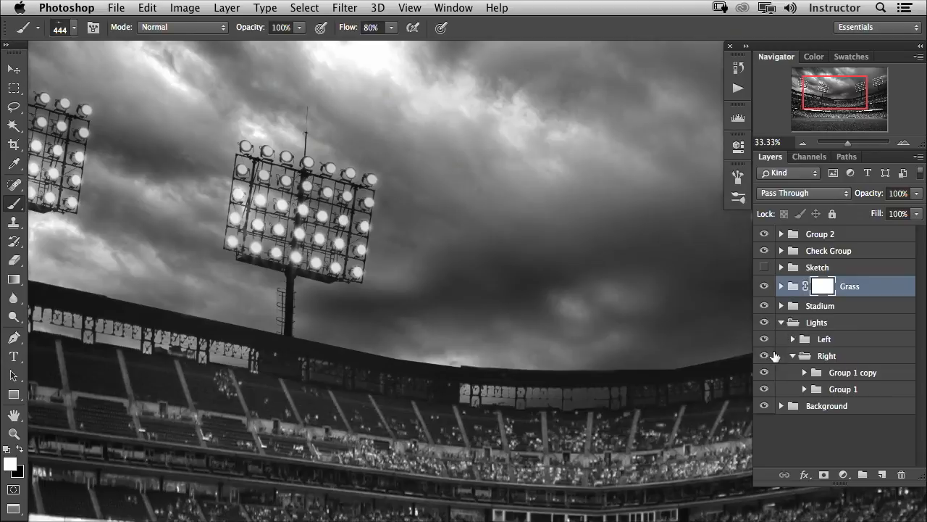
Expand the Left lights subgroup and Group 1 copy 3 to show their flare layers.
left_click(792, 339)
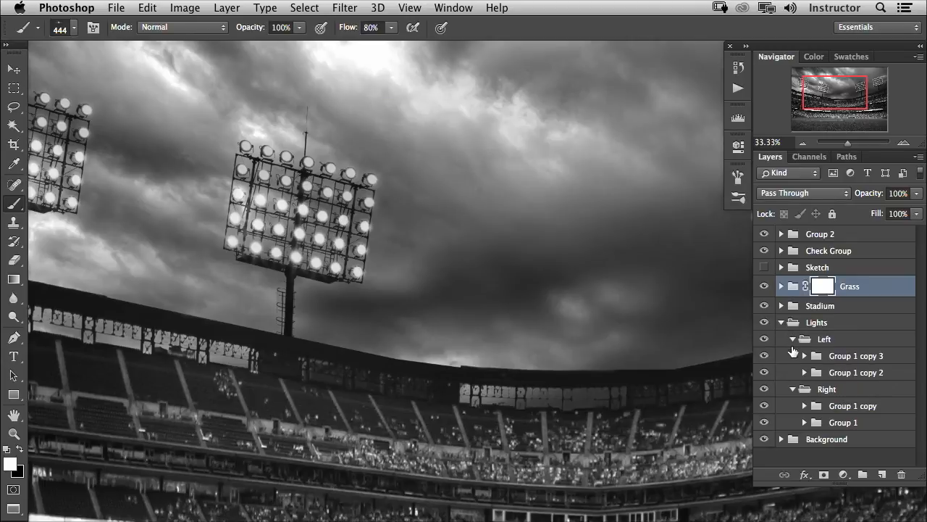
left_click(804, 357)
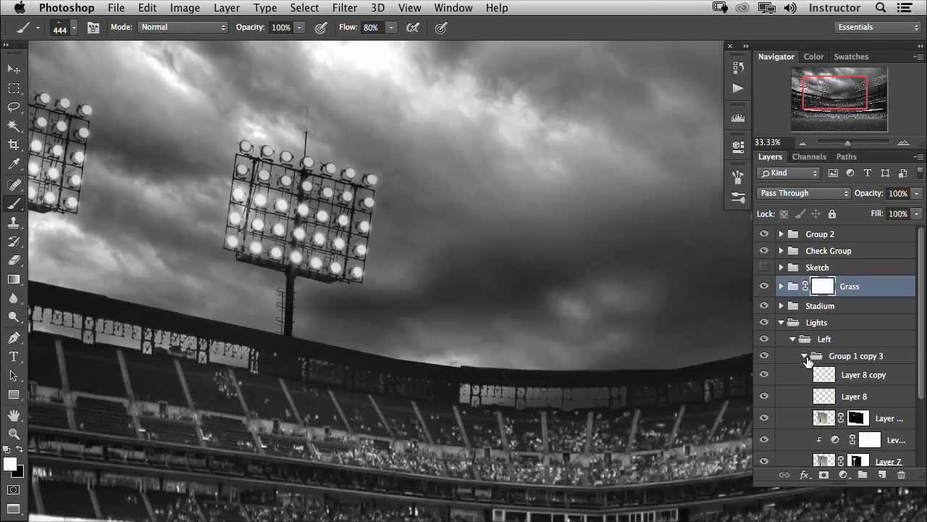